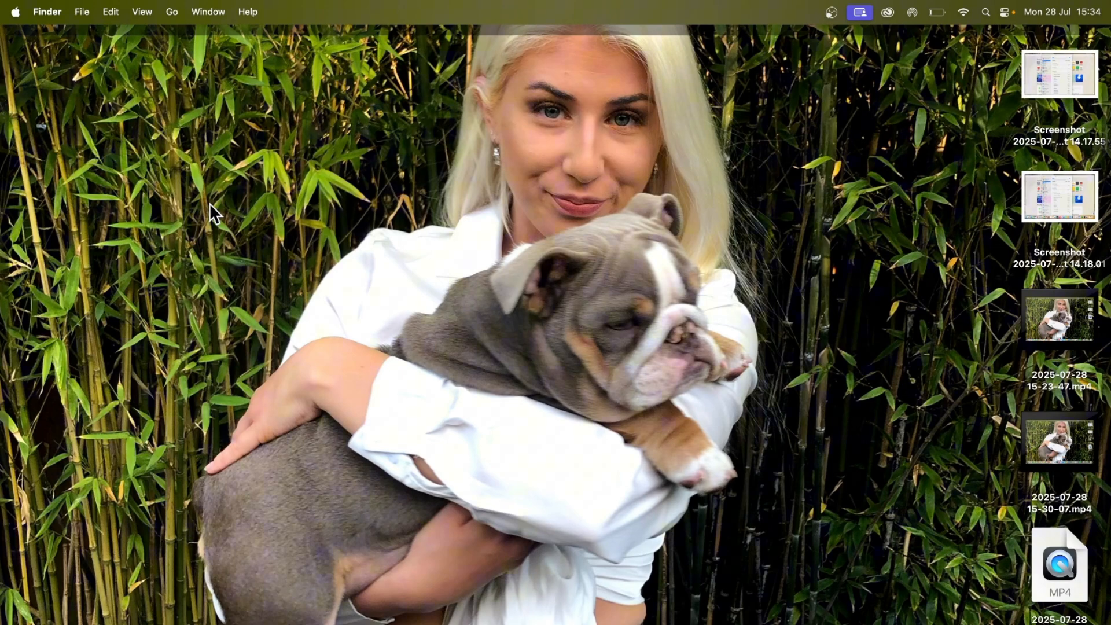
{"action": "mouse_move", "coordinate": [23, 22]}
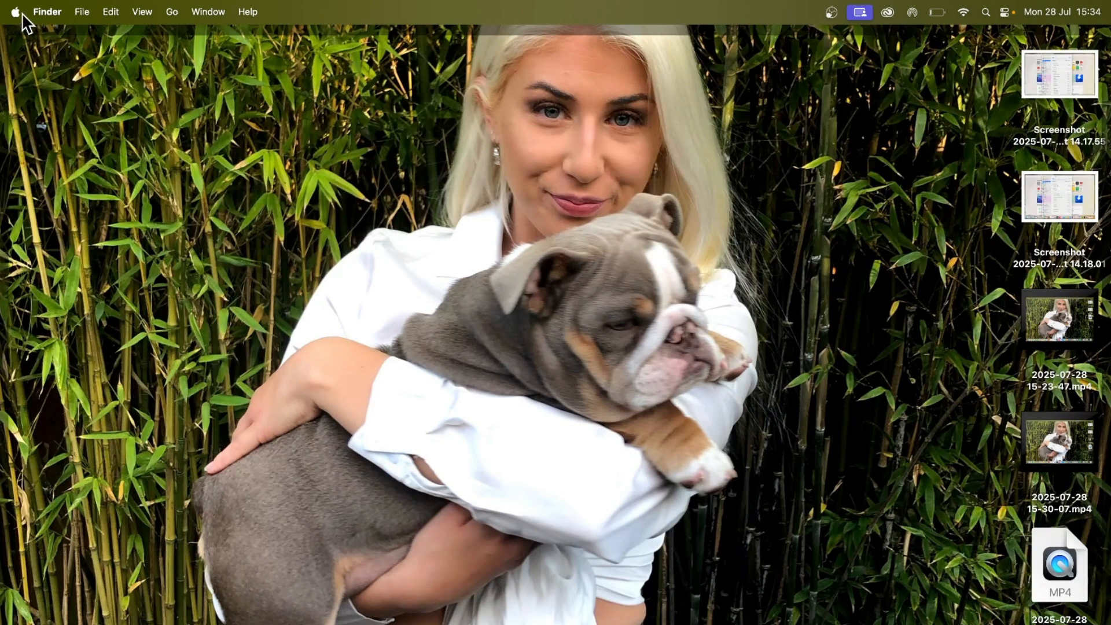
Launch System Settings from the Apple menu, landing on the General page
{"action": "left_click", "coordinate": [13, 12]}
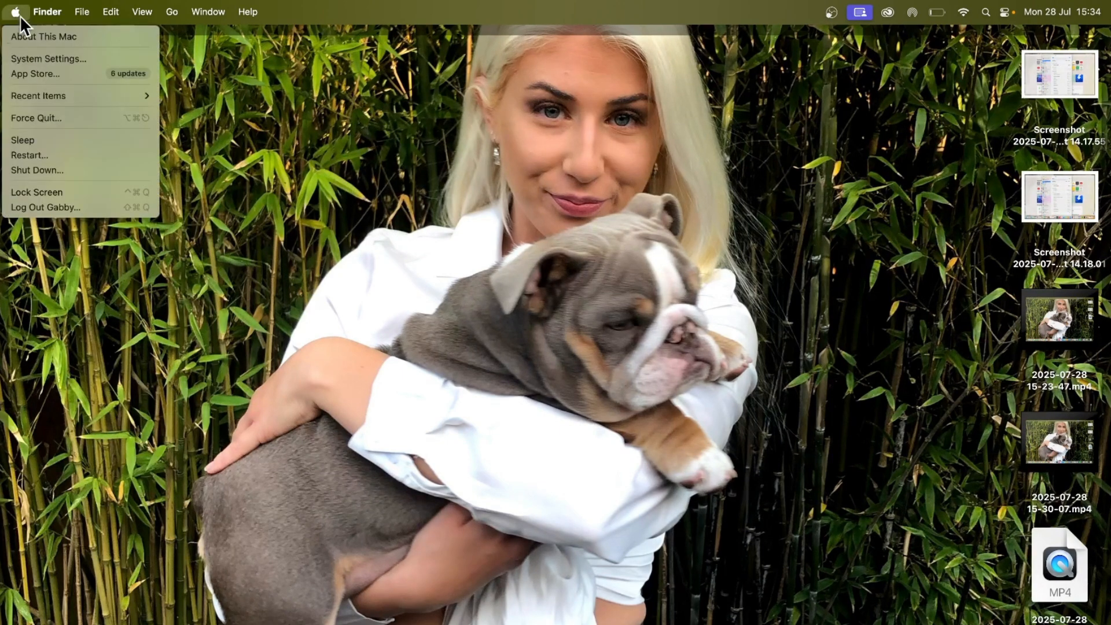
{"action": "left_click", "coordinate": [48, 59]}
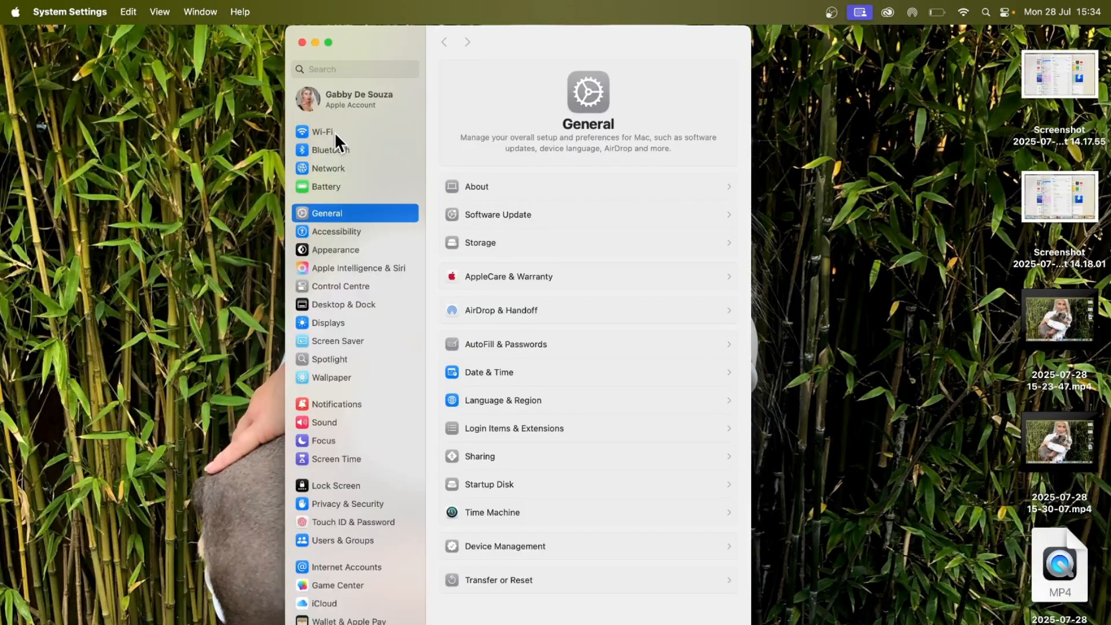
Show the Wi-Fi page with VM1784472 connected and nearby networks listed
{"action": "left_click", "coordinate": [322, 132]}
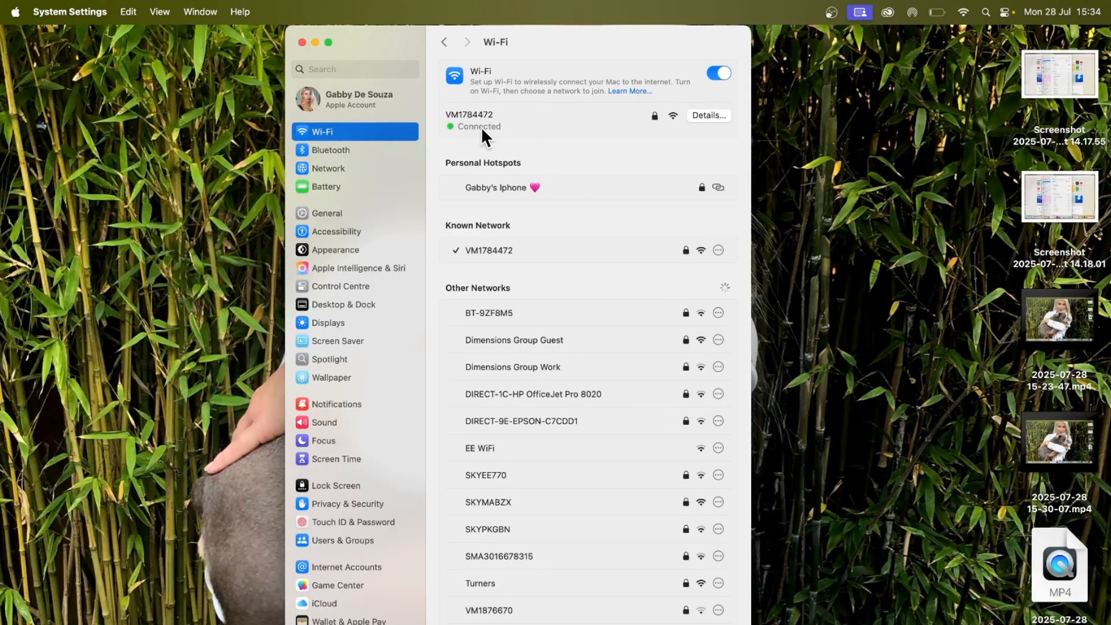
{"action": "mouse_move", "coordinate": [706, 120]}
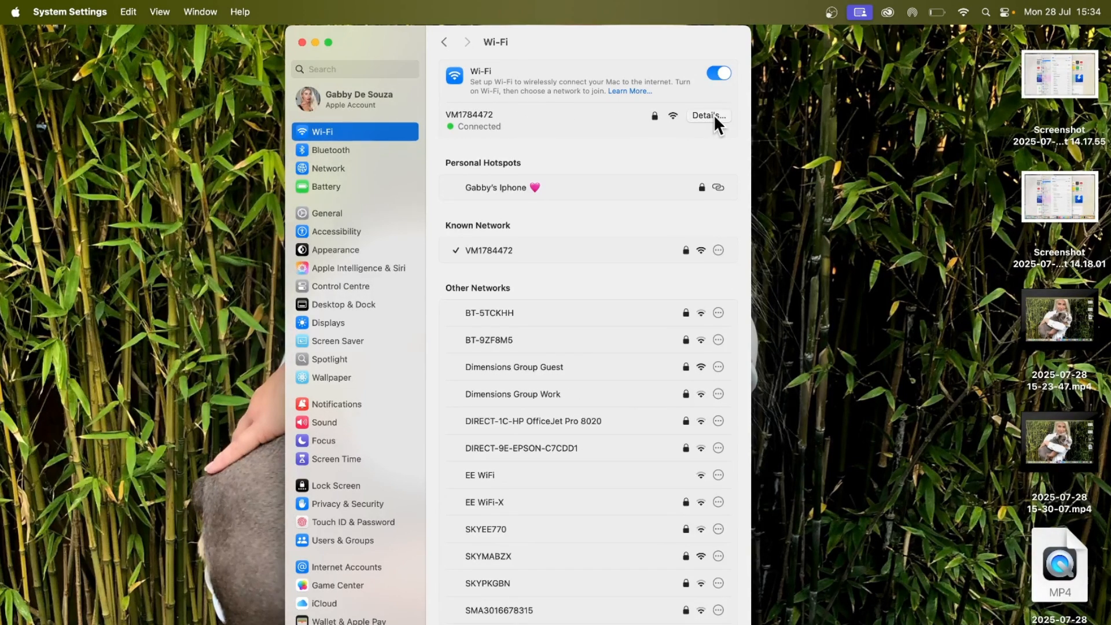
Confirm VM1784472's proxies are all off, then forget and remove that network
{"action": "left_click", "coordinate": [707, 114]}
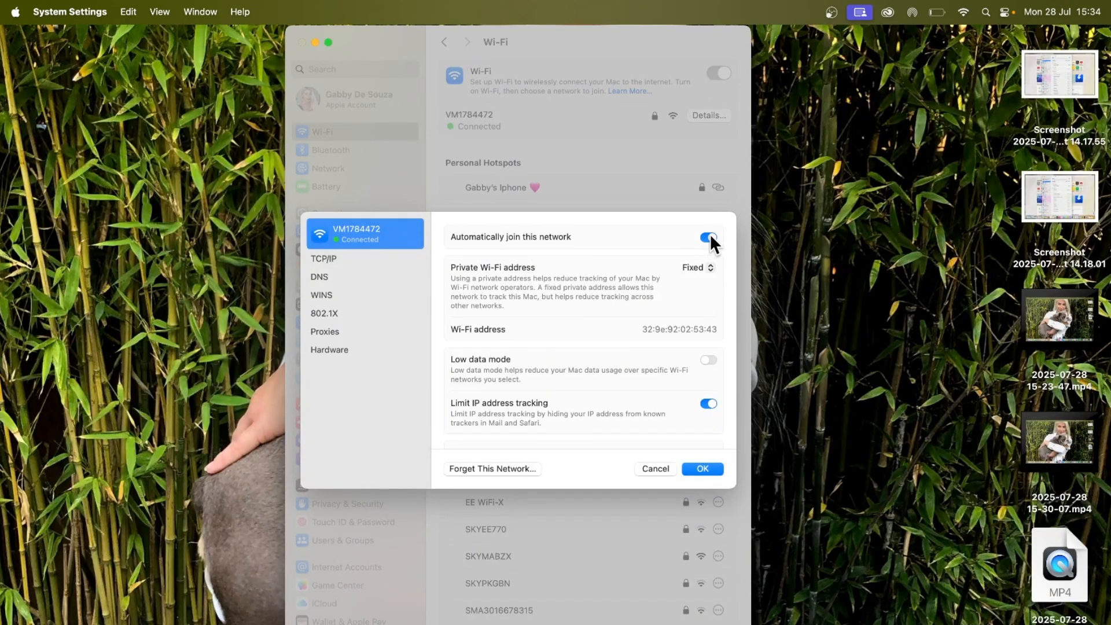
{"action": "left_click", "coordinate": [325, 331]}
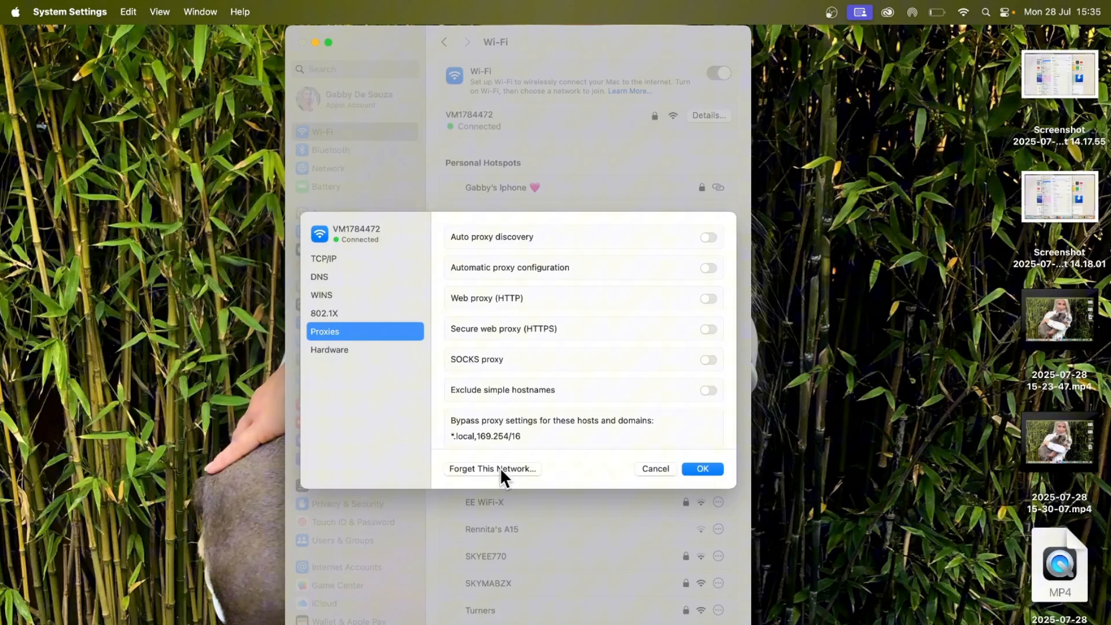
{"action": "left_click", "coordinate": [493, 468]}
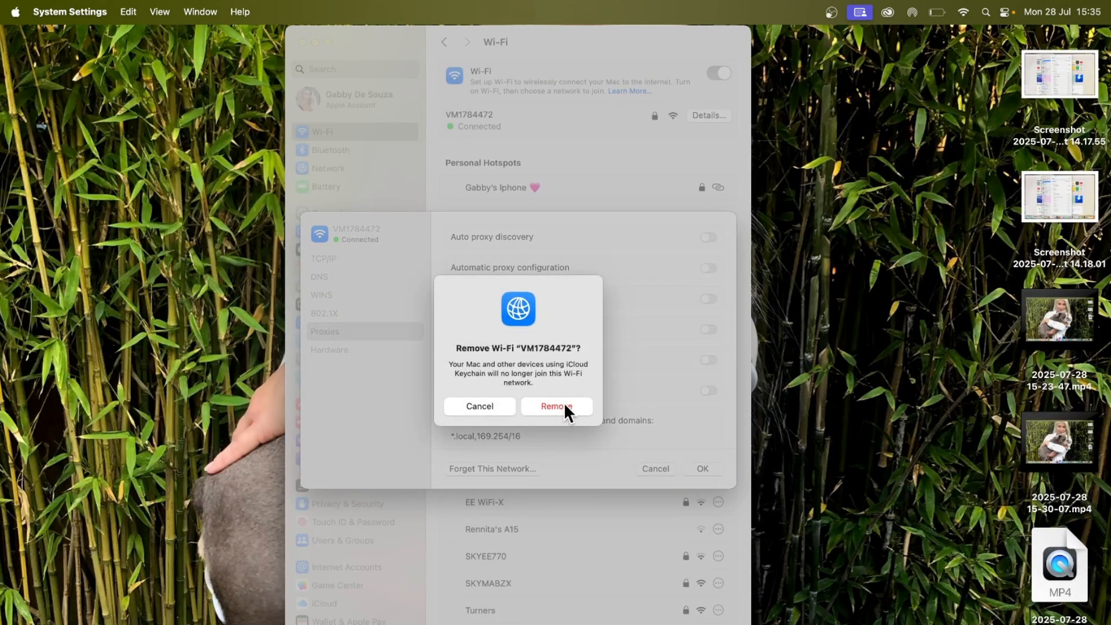
{"action": "left_click", "coordinate": [555, 406]}
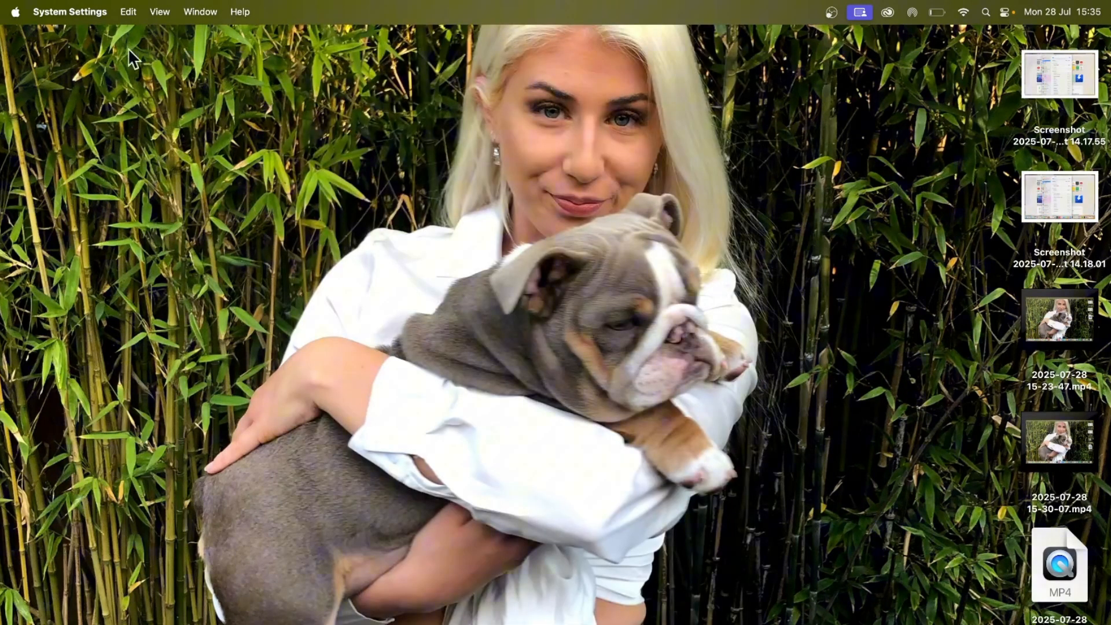
Relaunch System Settings from the Apple menu, returning to the Wi-Fi page
{"action": "left_click", "coordinate": [14, 11]}
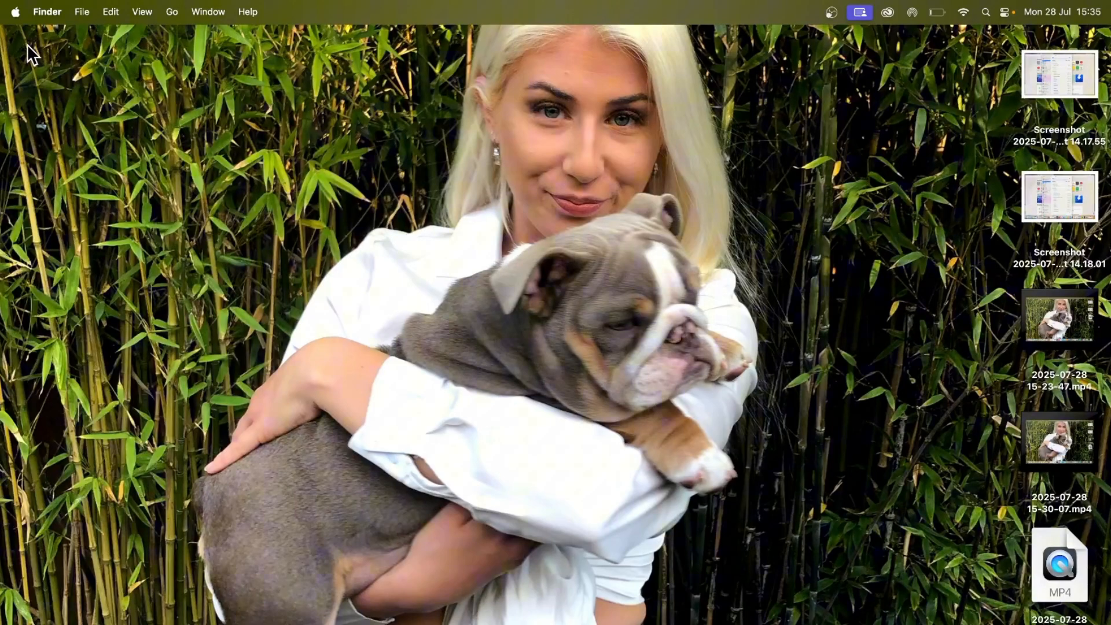
{"action": "left_click", "coordinate": [14, 12]}
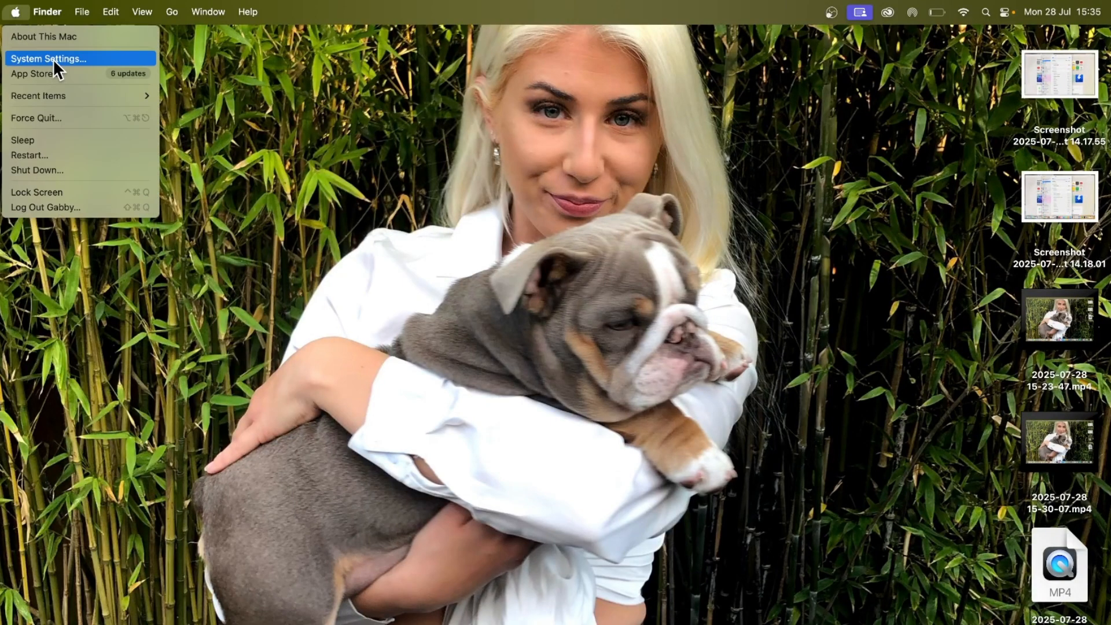
{"action": "left_click", "coordinate": [47, 58]}
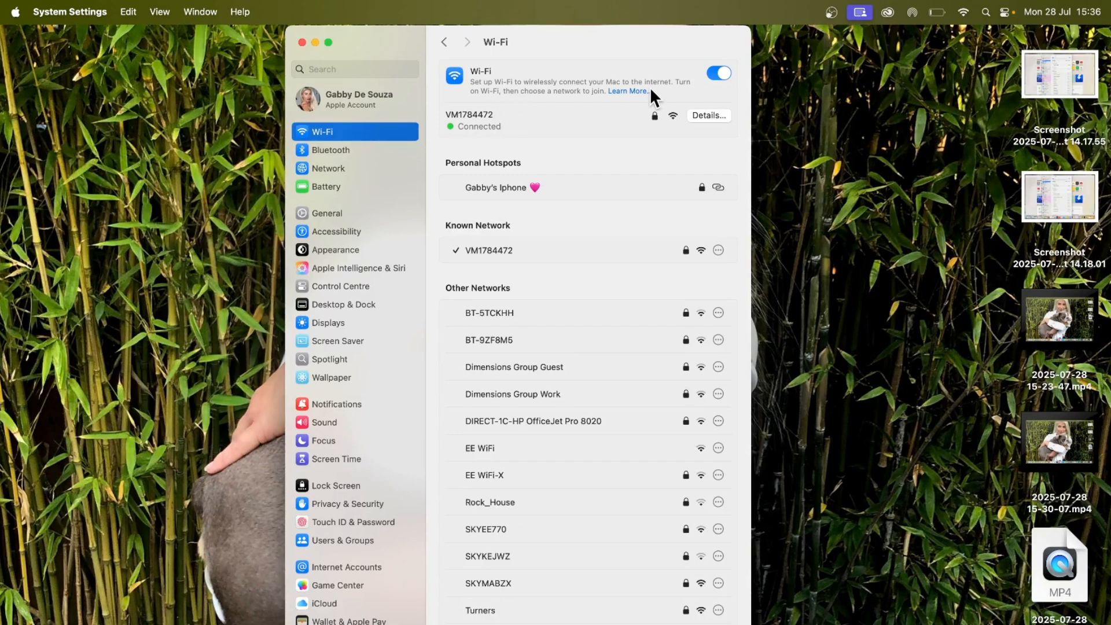
Enter DNS servers 1.1.1.1 and 1.0.0.1 for VM1784472 and apply them
{"action": "left_click", "coordinate": [709, 116]}
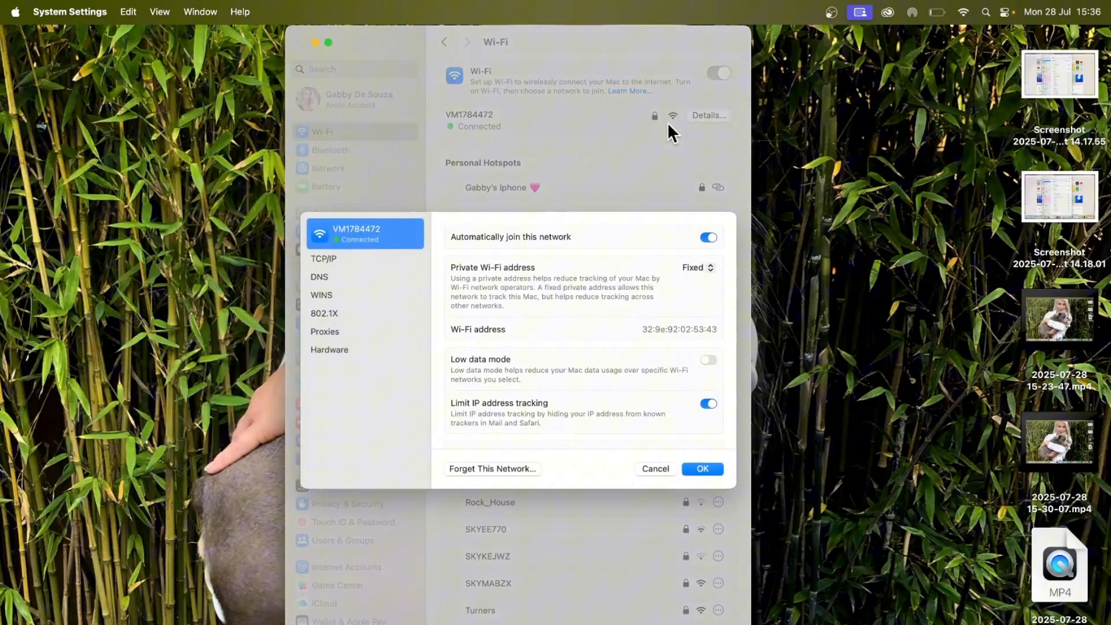
{"action": "left_click", "coordinate": [319, 277]}
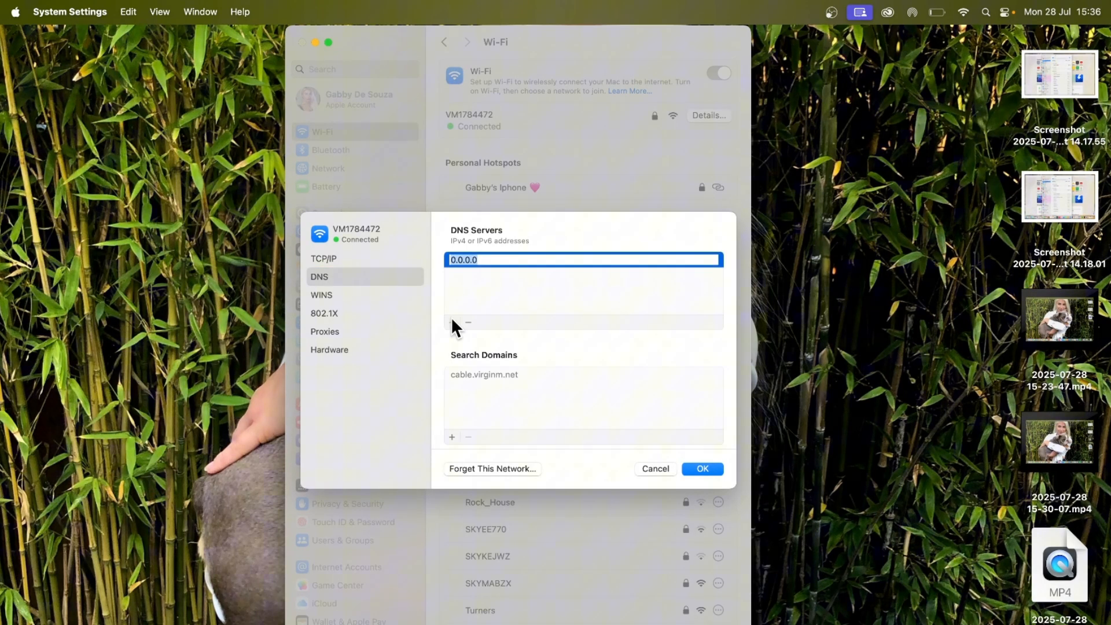
{"action": "type", "text": "1.1.1.1"}
{"action": "type", "text": "1.0.0.1"}
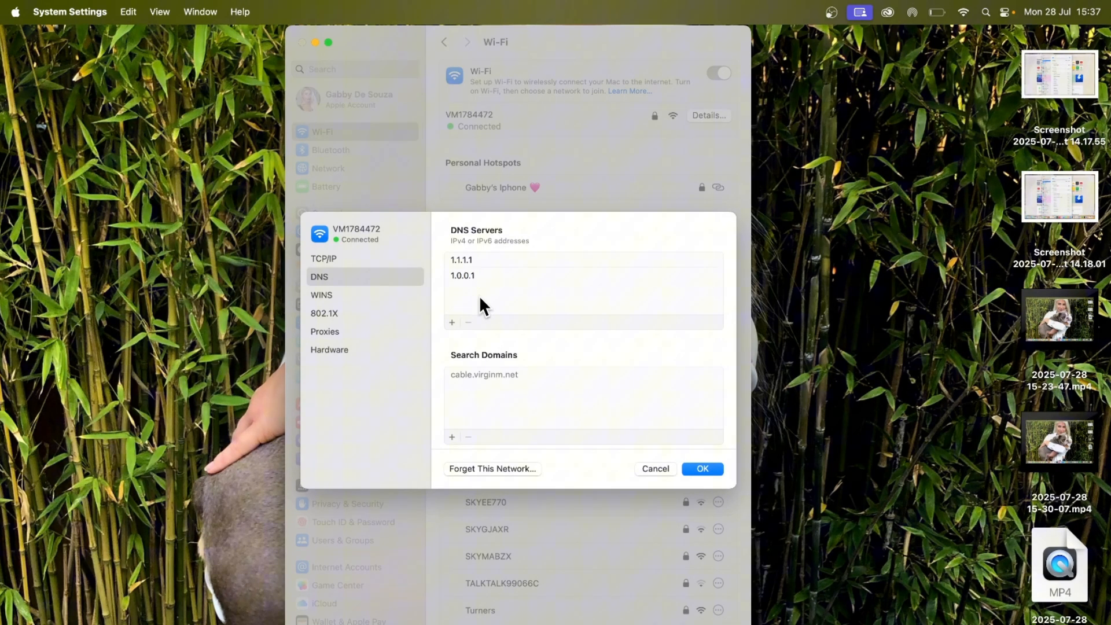
{"action": "left_click", "coordinate": [700, 468]}
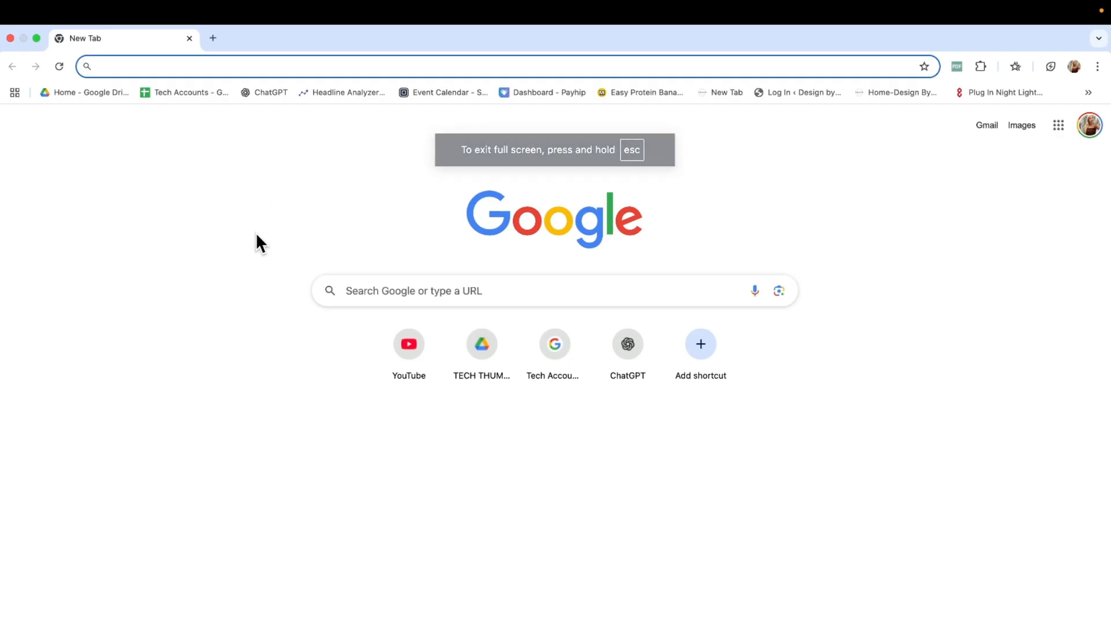
{"action": "mouse_move", "coordinate": [243, 253]}
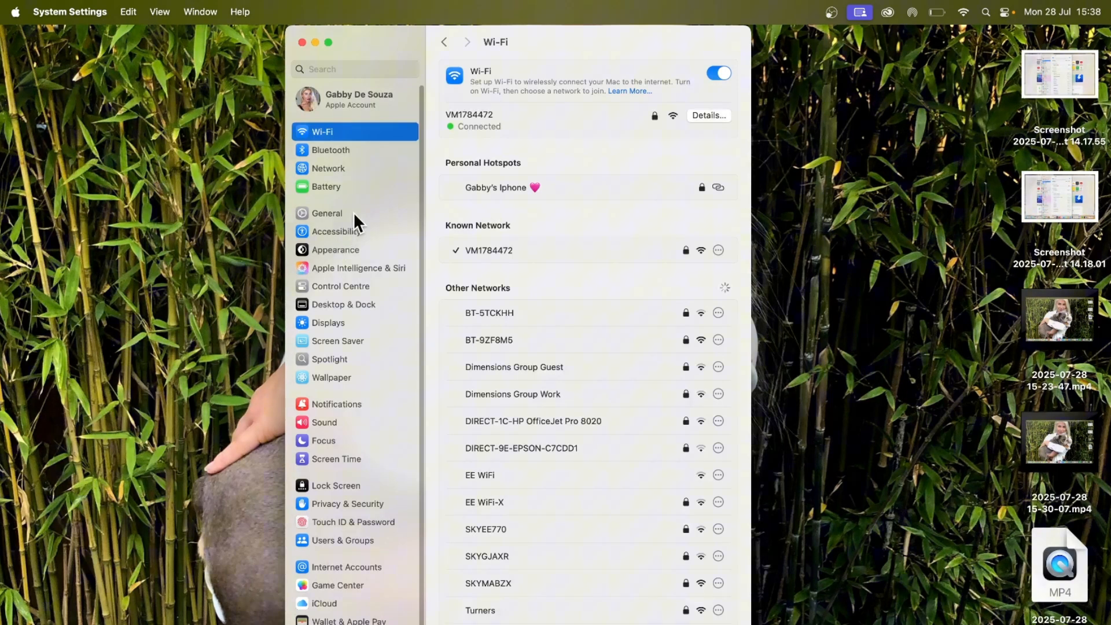
Show the Date & Time page under General, with automatic time and date on
{"action": "left_click", "coordinate": [326, 213]}
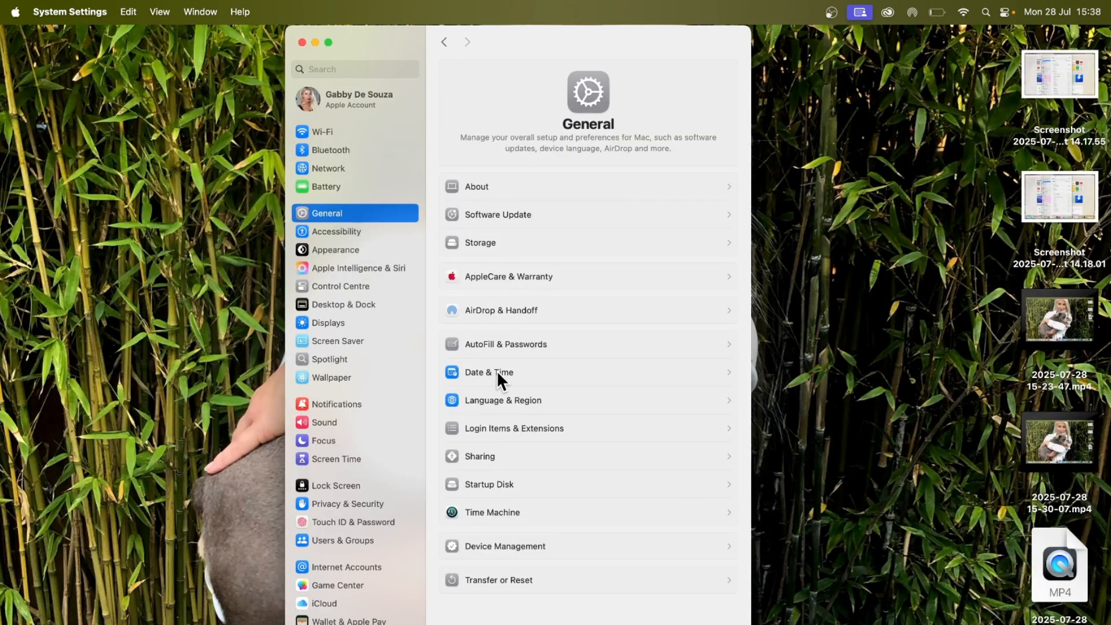
{"action": "left_click", "coordinate": [489, 372]}
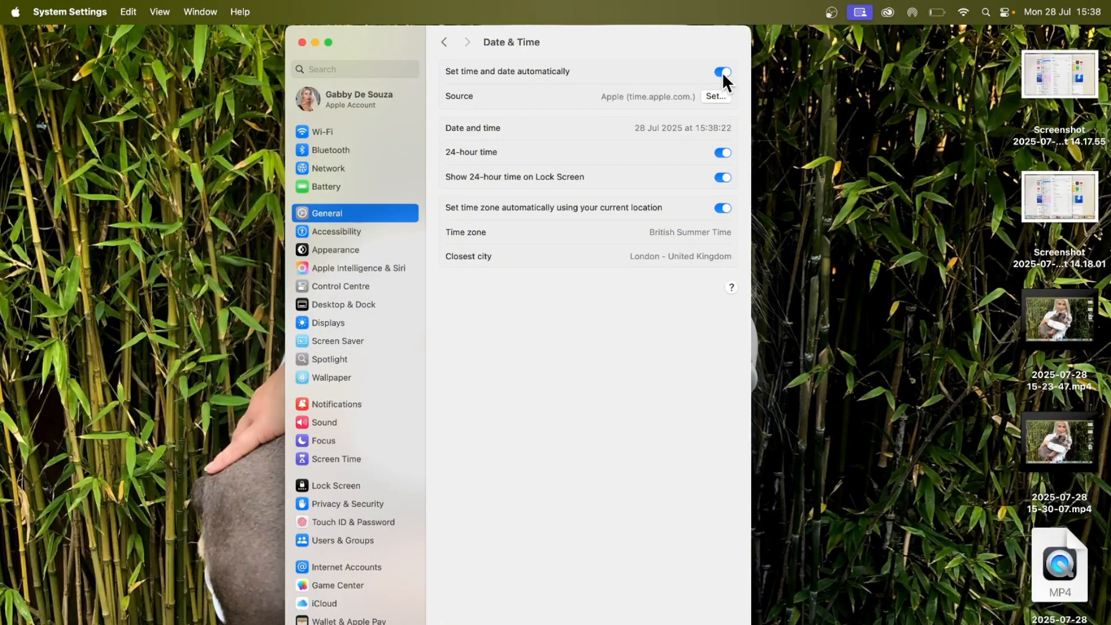
{"action": "mouse_move", "coordinate": [476, 218]}
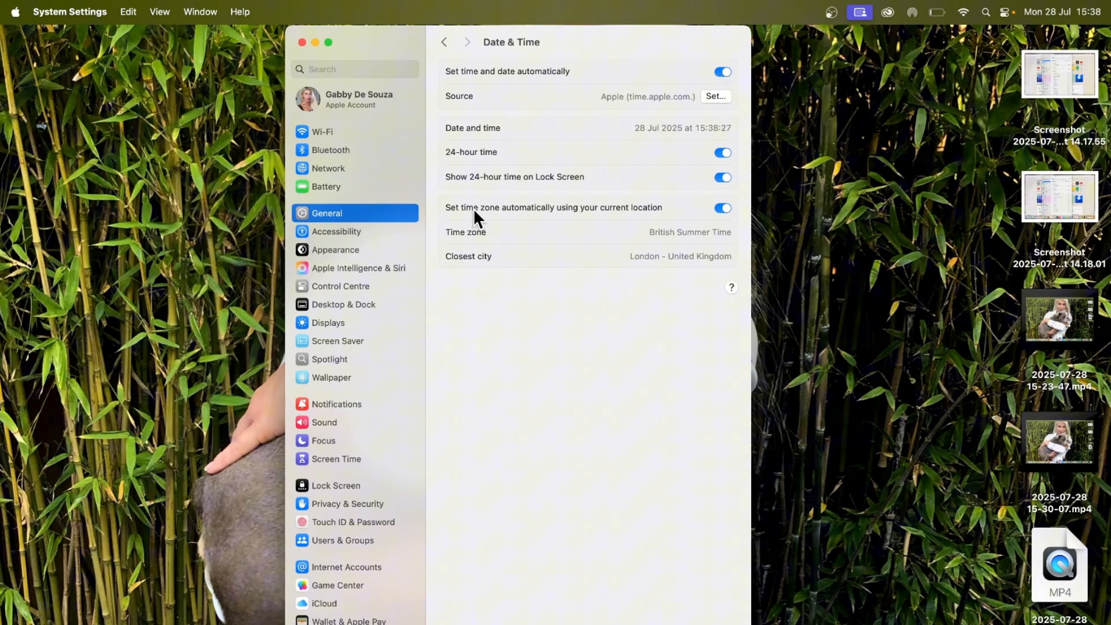
{"action": "mouse_move", "coordinate": [647, 218]}
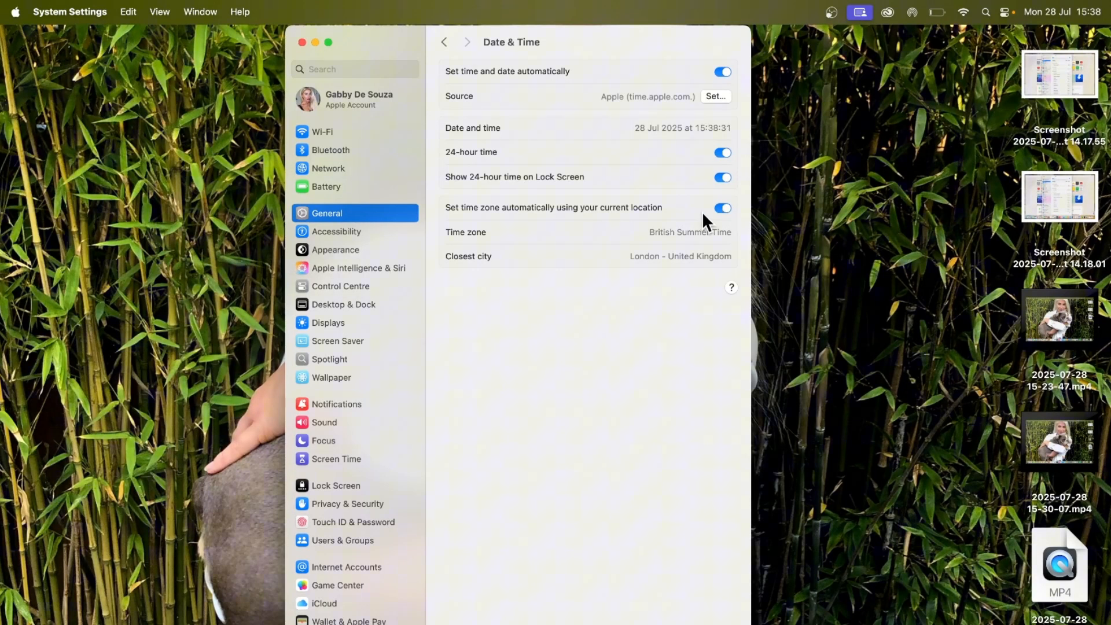
{"action": "mouse_move", "coordinate": [460, 174]}
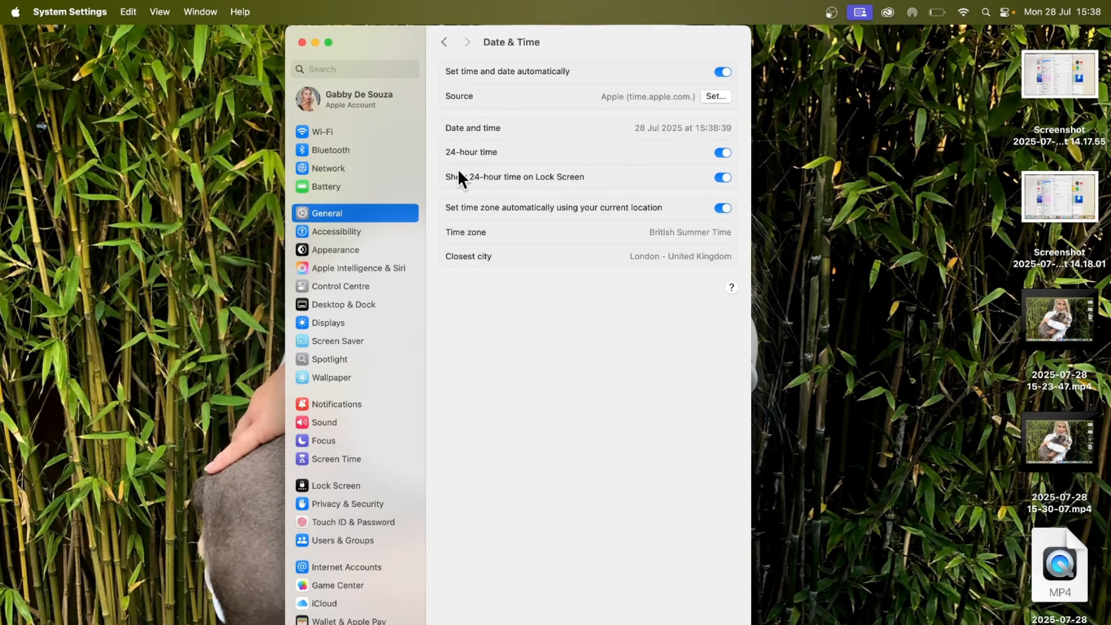
Confirm Software Update reports macOS Sequoia 15.5 up to date, then show Wi-Fi
{"action": "left_click", "coordinate": [443, 42]}
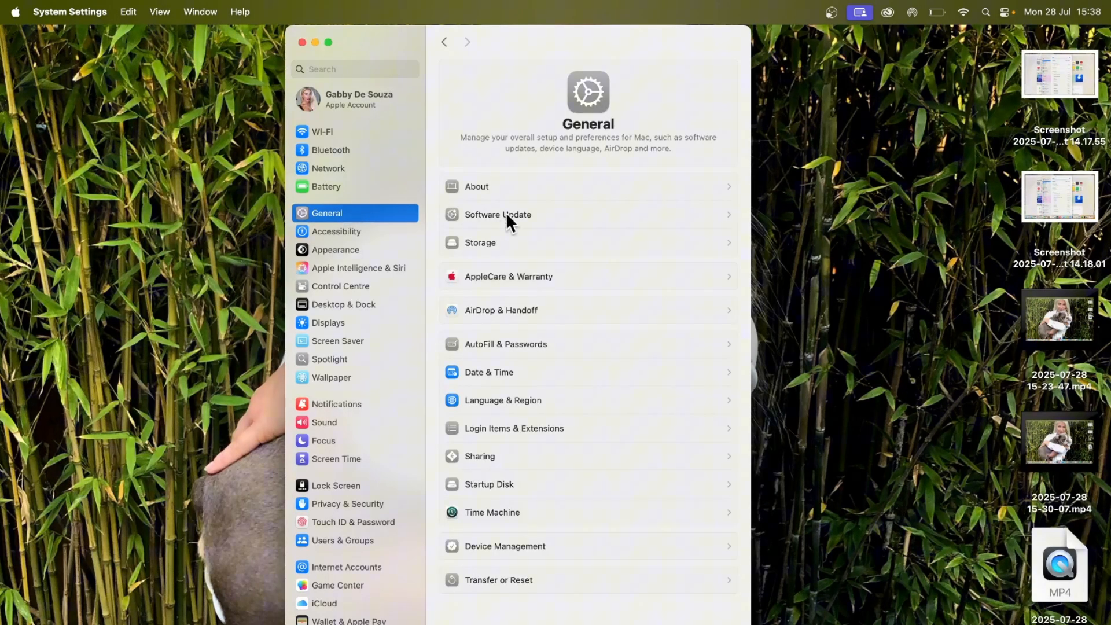
{"action": "left_click", "coordinate": [497, 214]}
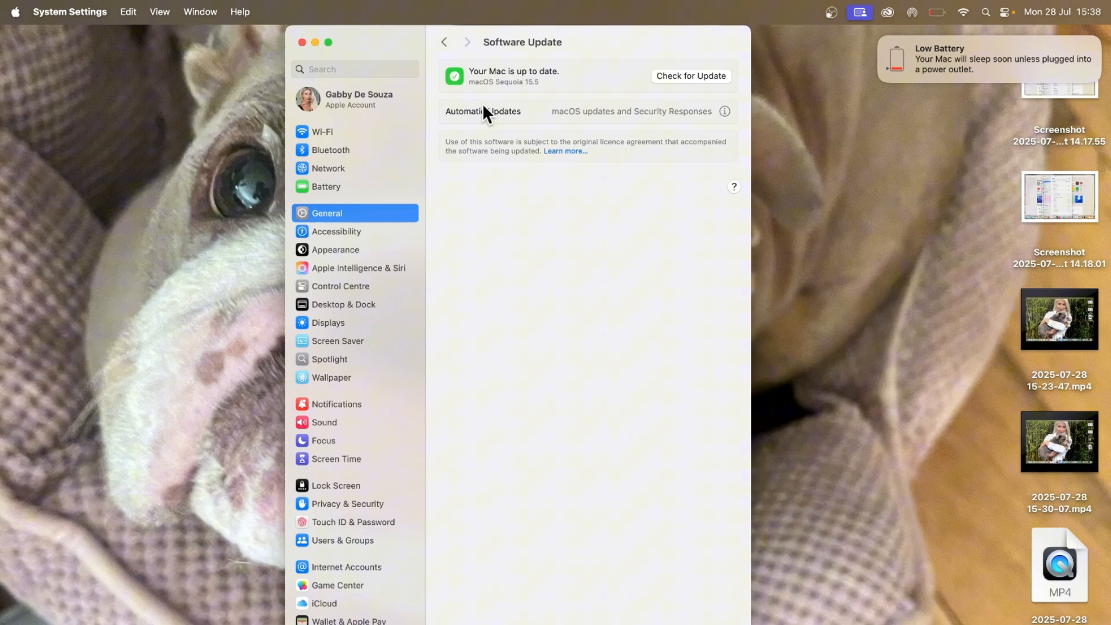
{"action": "left_click", "coordinate": [322, 131]}
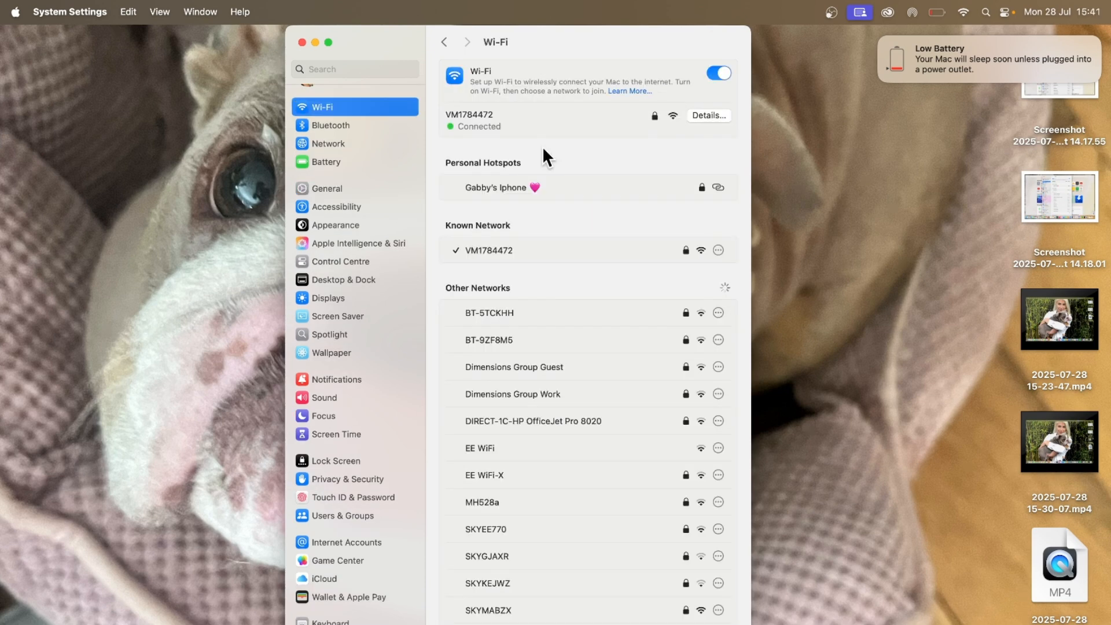